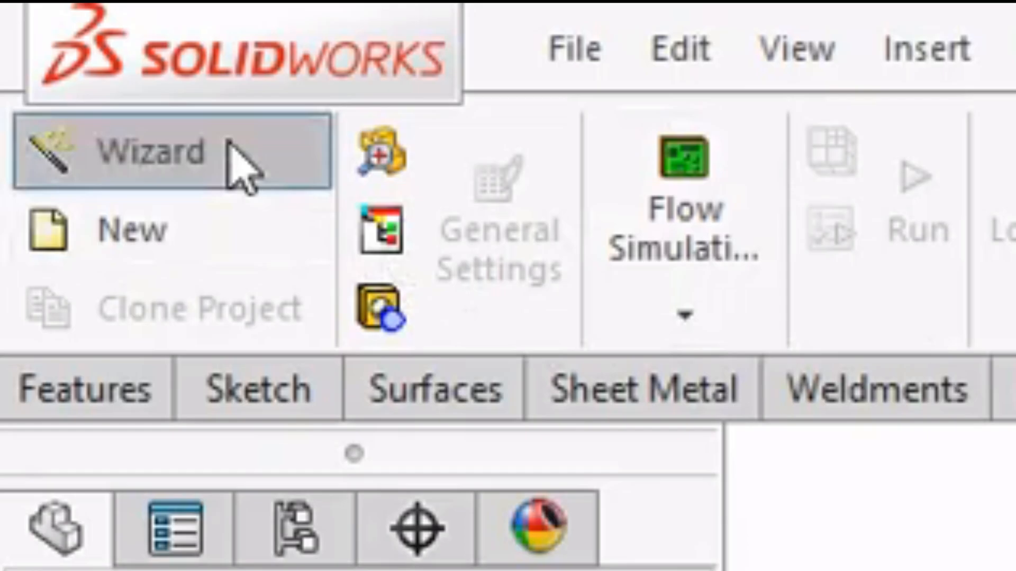
- Launch the Flow Simulation Wizard, keeping the default project name and SI (m-kg-s) units
click(153, 153)
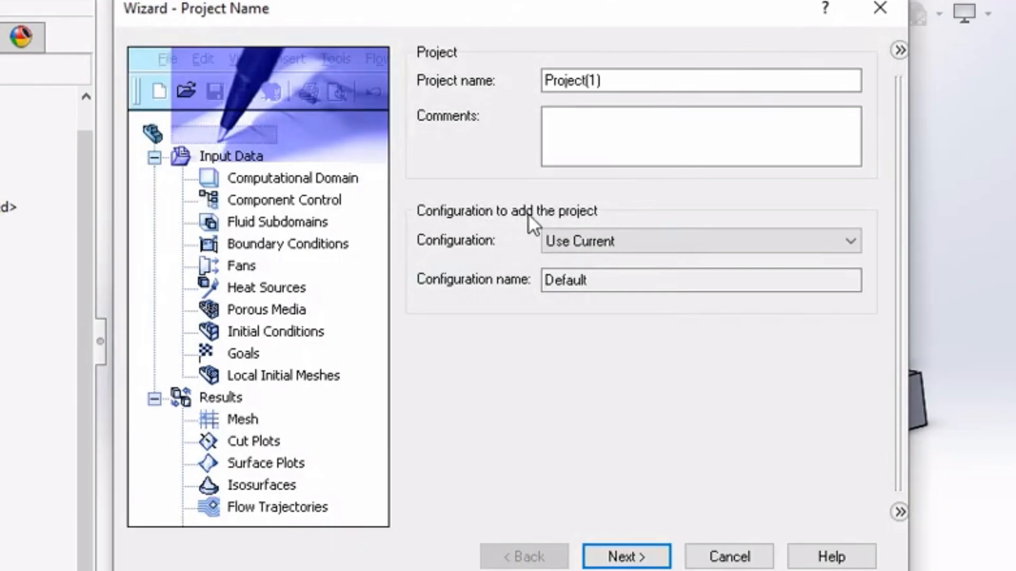
click(625, 556)
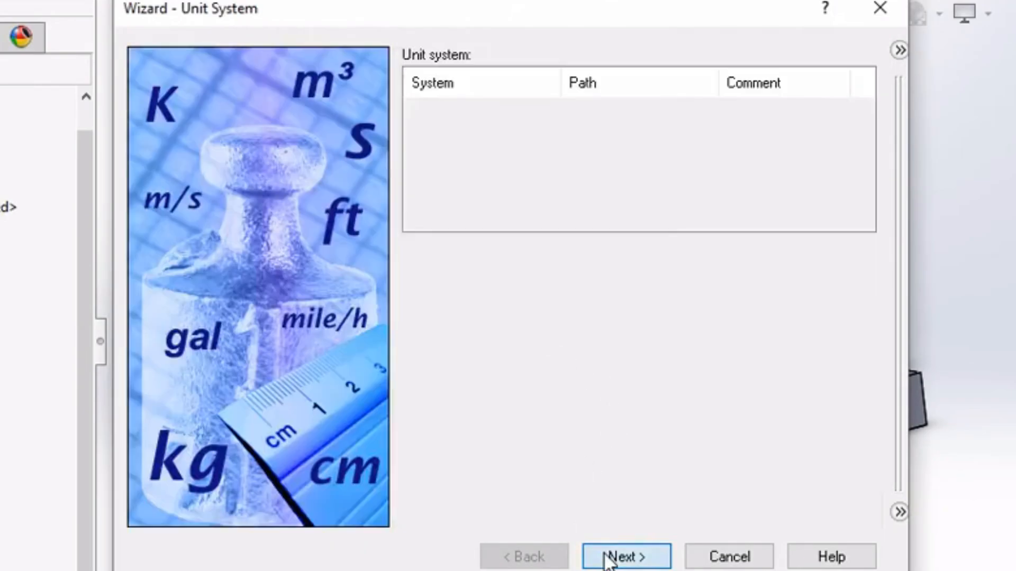
click(626, 555)
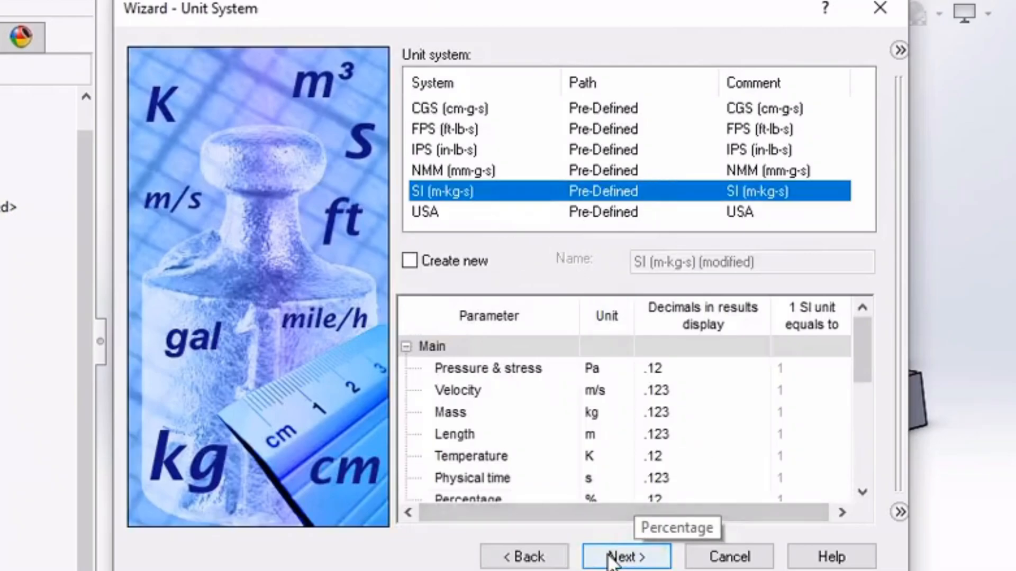
- Choose External analysis, exclude closed cavities and internal space, and set the reference axis to Z
click(624, 556)
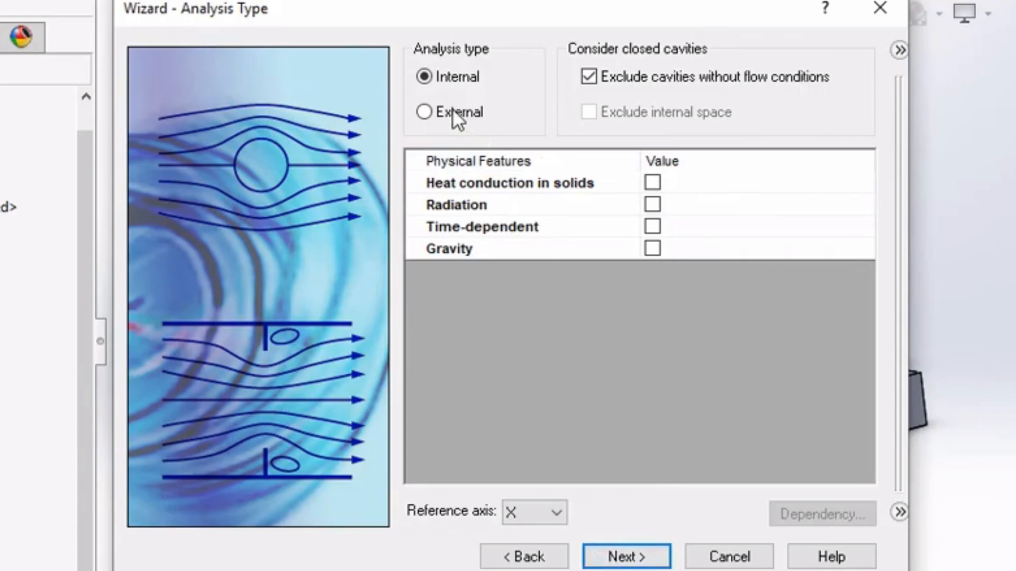
click(423, 111)
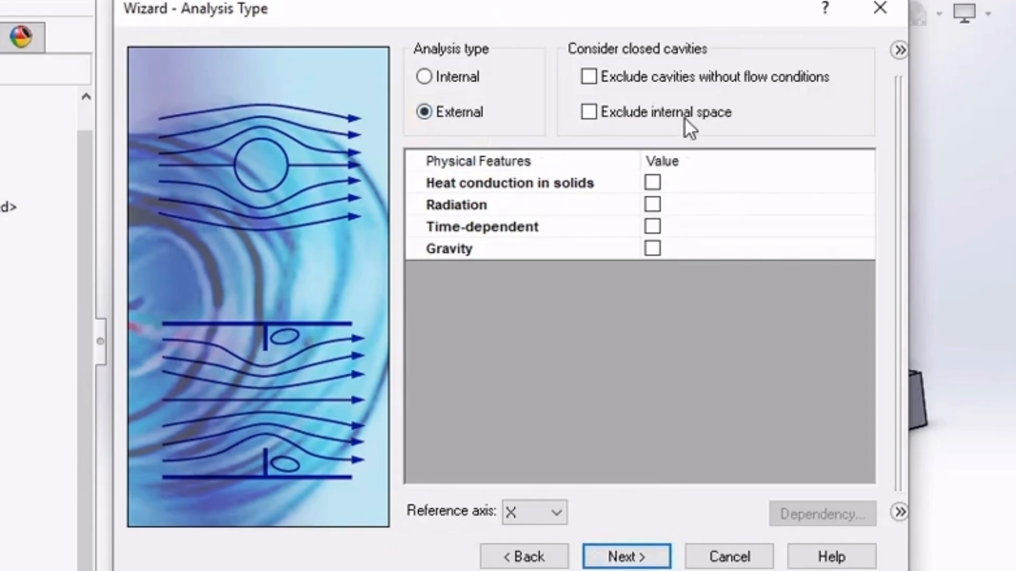
click(588, 112)
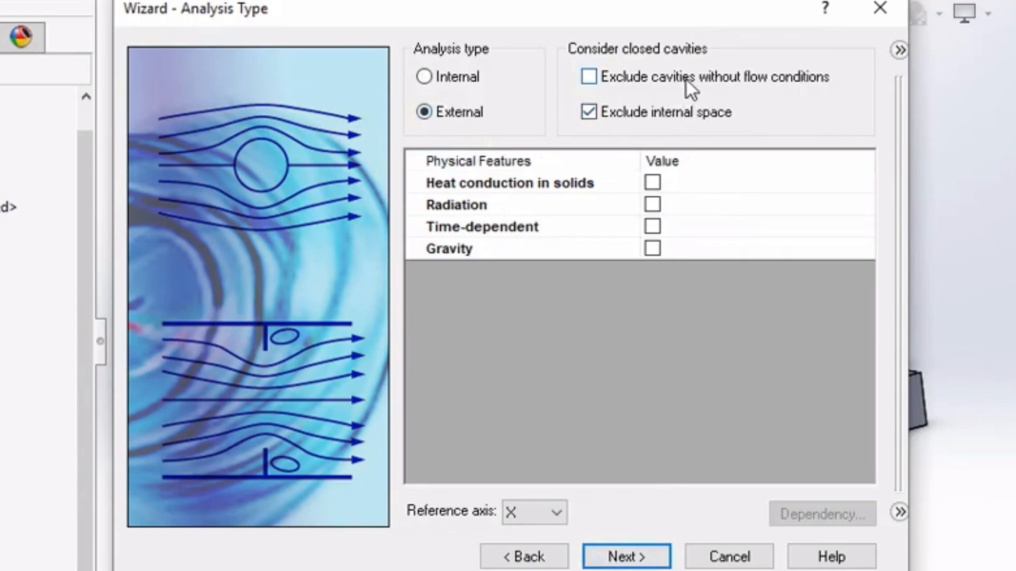
click(587, 76)
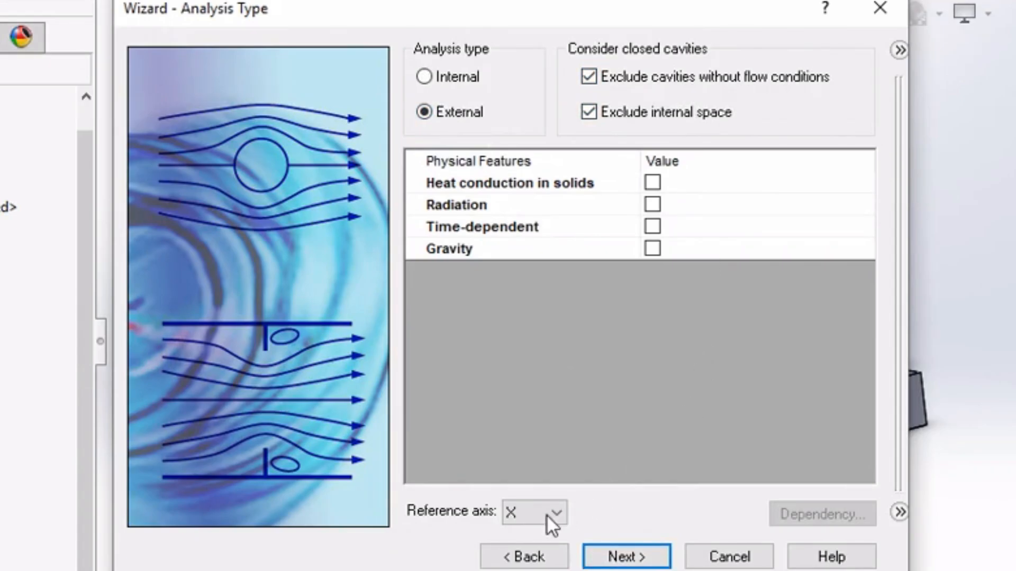
mouse_move(959, 483)
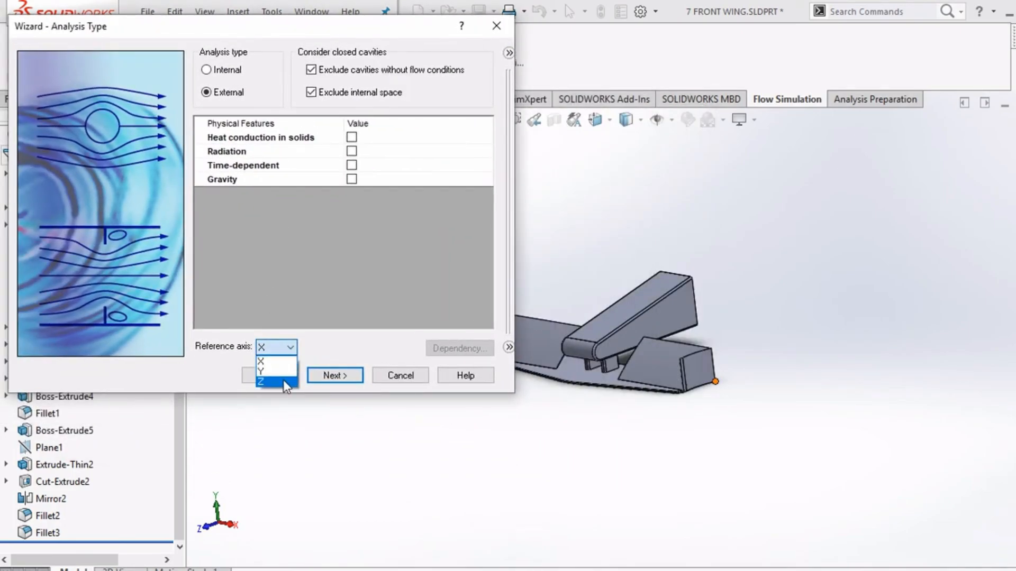
click(263, 382)
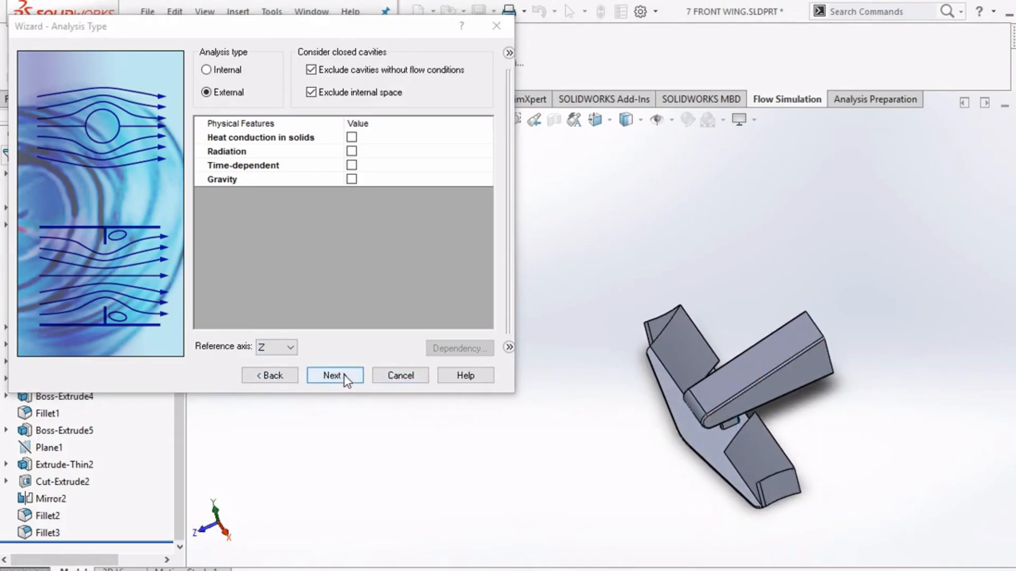
- Add Air from the predefined gases as the default fluid and continue to wall conditions
click(335, 374)
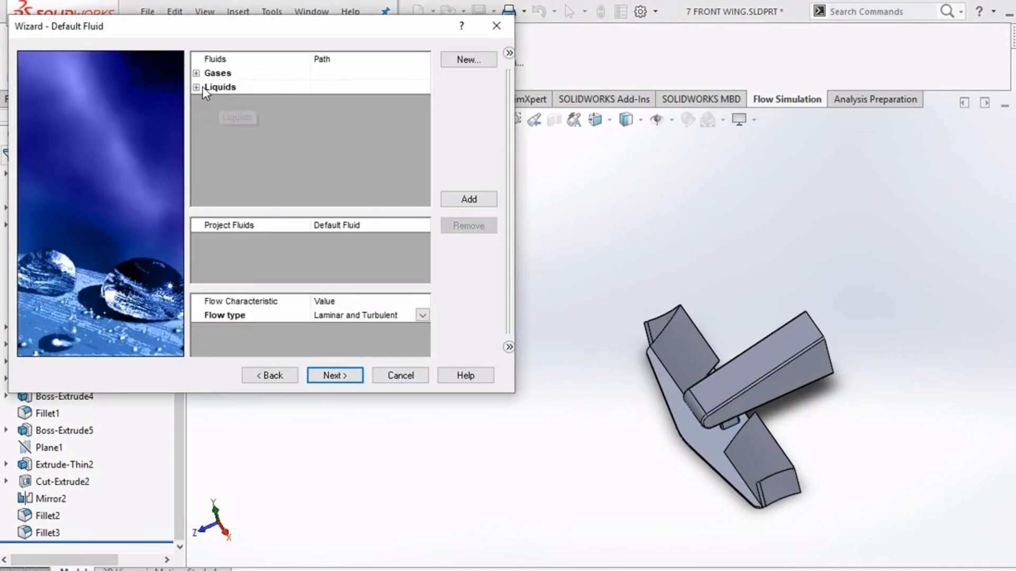
click(197, 73)
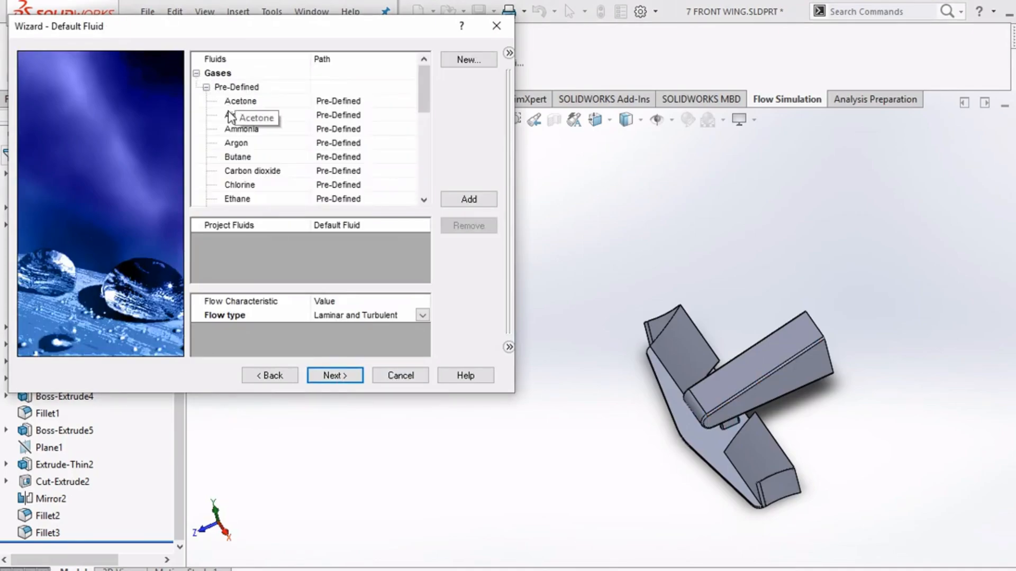
click(253, 114)
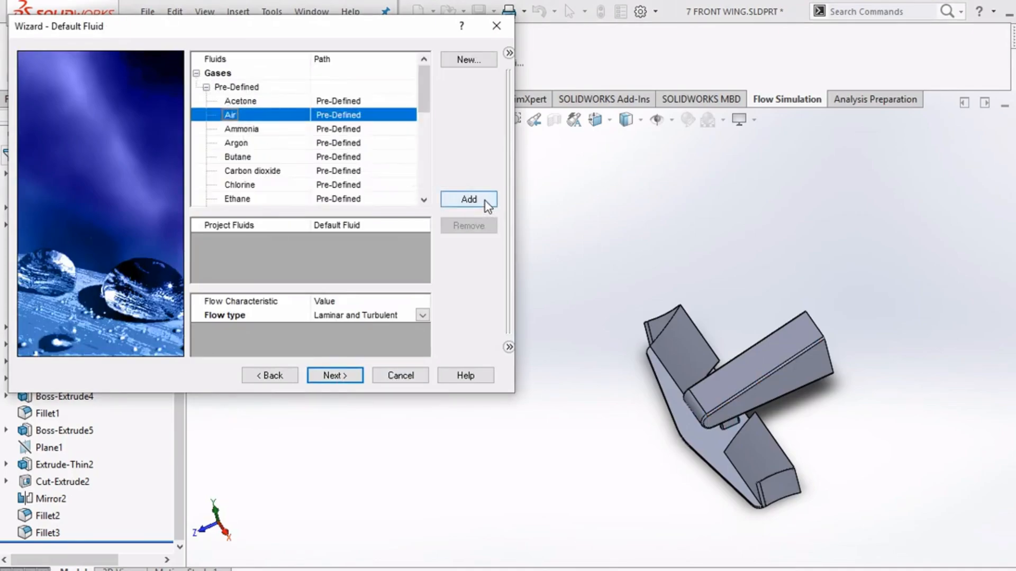
click(468, 199)
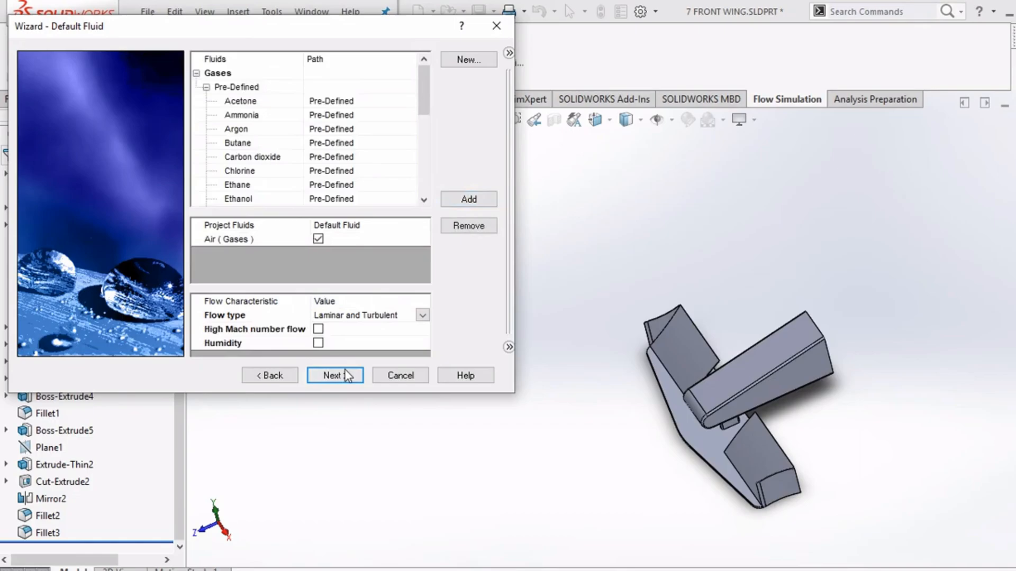
click(335, 375)
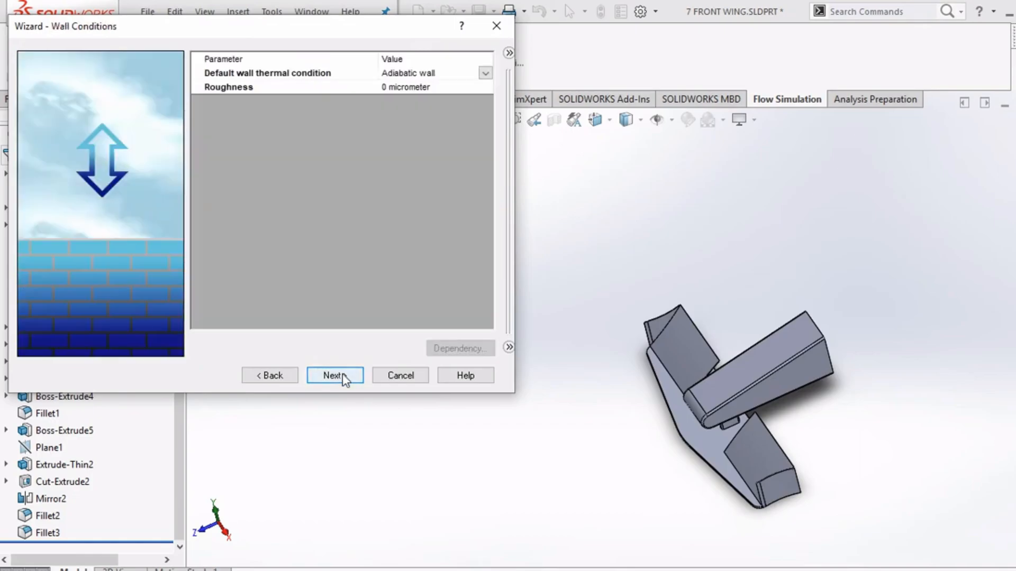
- Keep default wall conditions, set the Z-direction velocity to -100 m/s, and finish the wizard
click(333, 374)
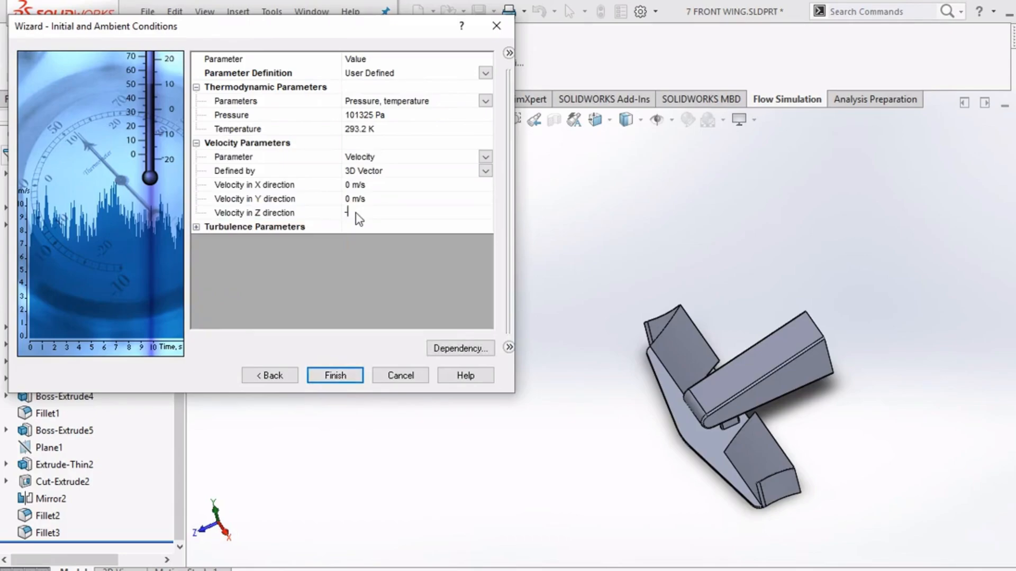
text(-100 m/s)
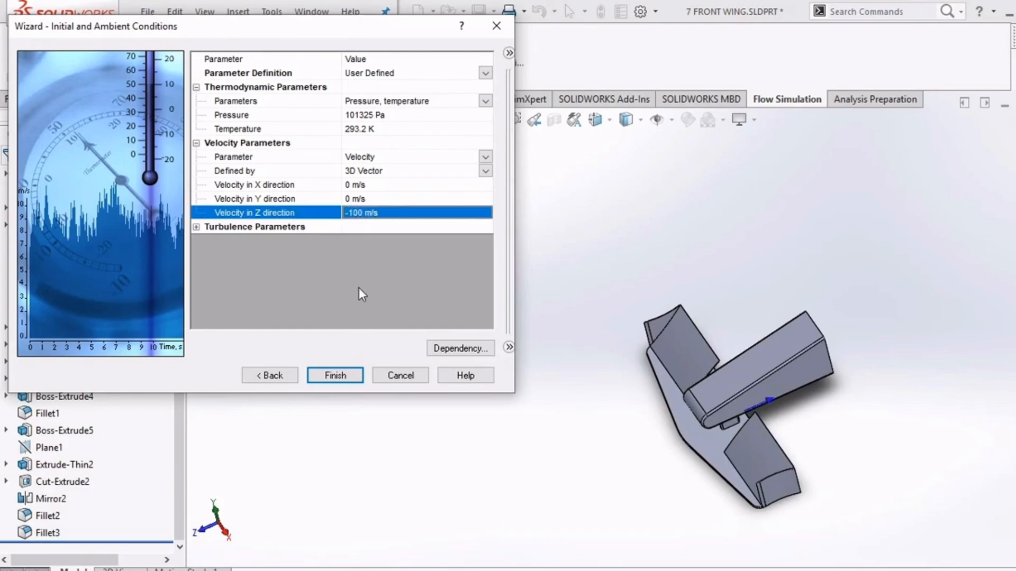
mouse_move(355, 307)
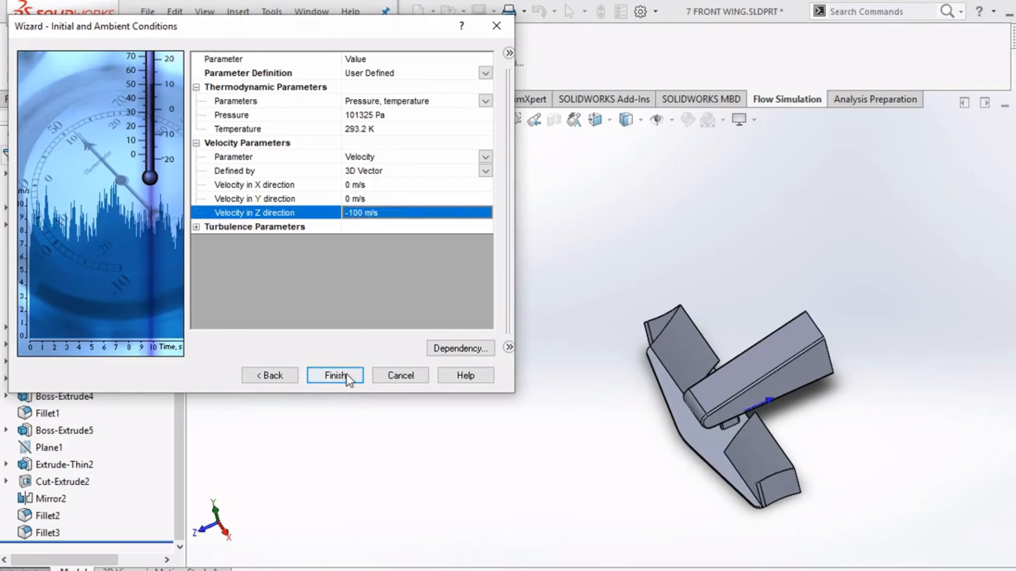
click(336, 375)
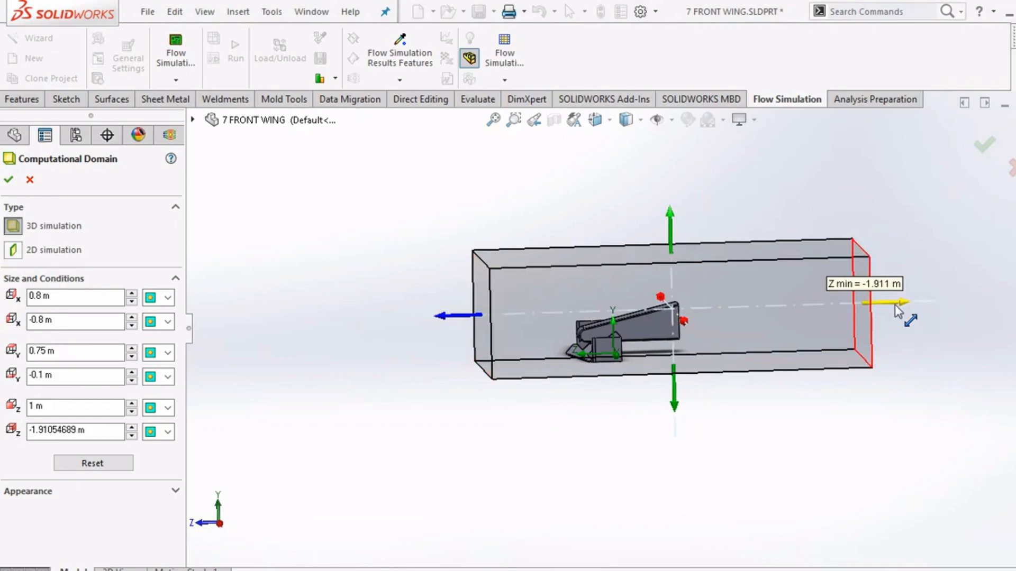
- Accept the computational domain resized with its Z min boundary at about -1.911 m
click(8, 180)
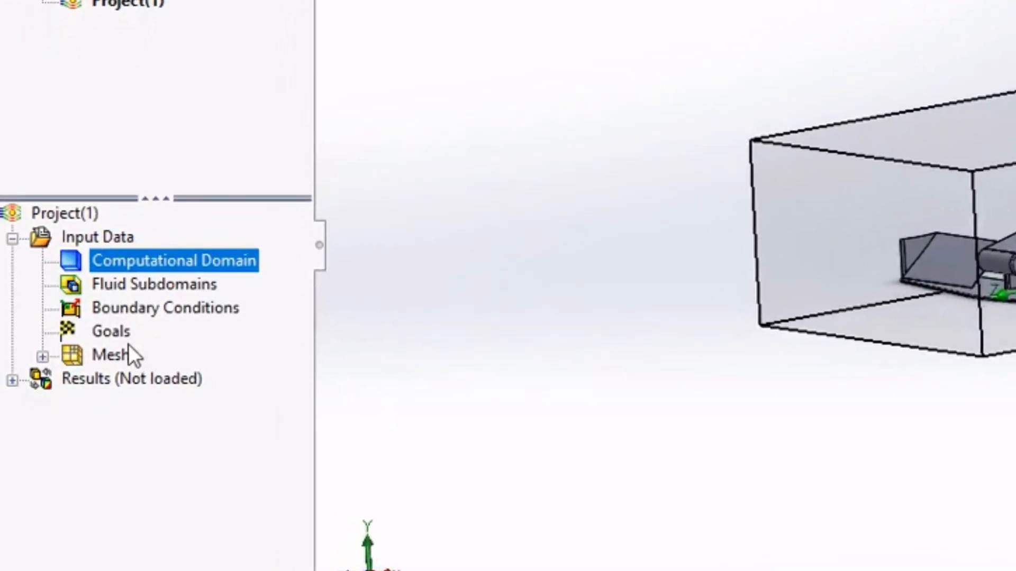
- Insert global goals for the averaged Force (X), Force (Y) and Force (Z) on the wing
right_click(108, 331)
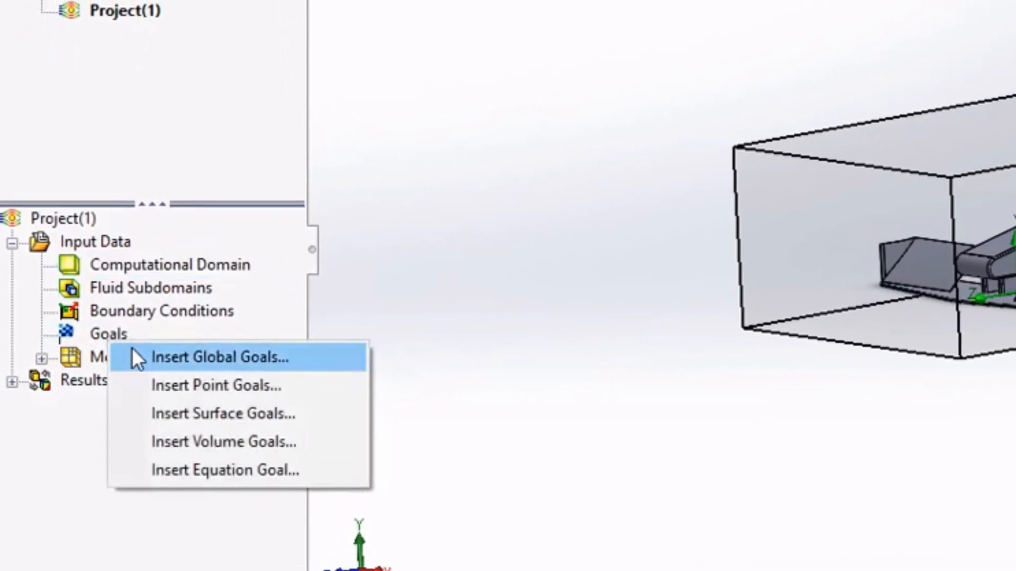
click(220, 357)
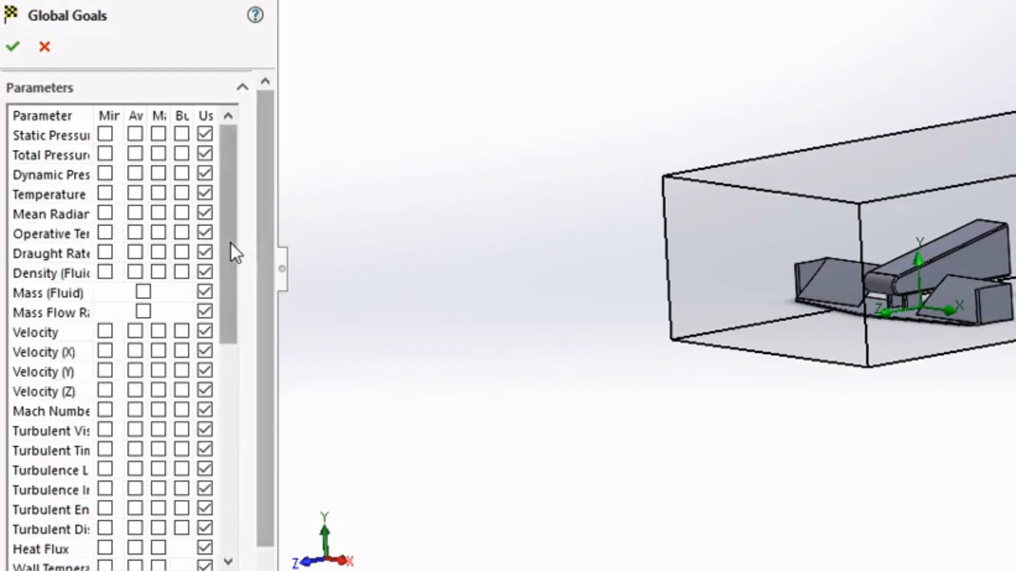
scroll(down, 3)
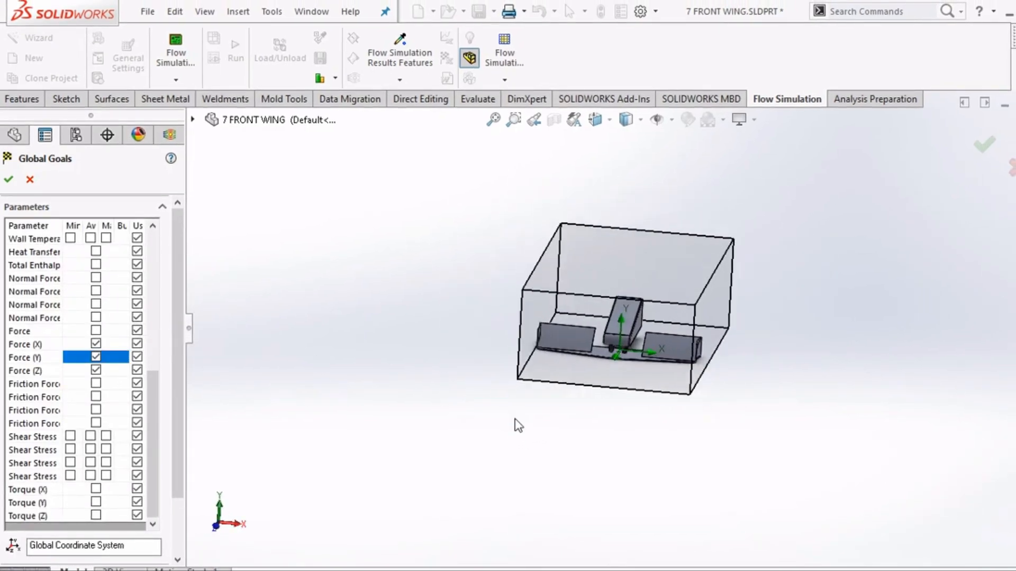
click(8, 180)
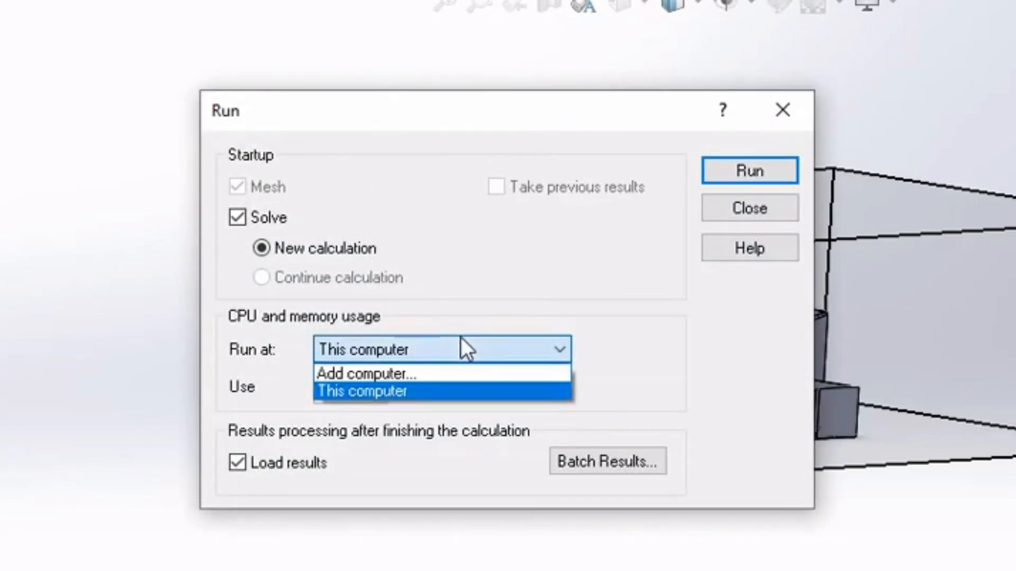
- Run the calculation on this computer until the solver reports it is finished
click(749, 170)
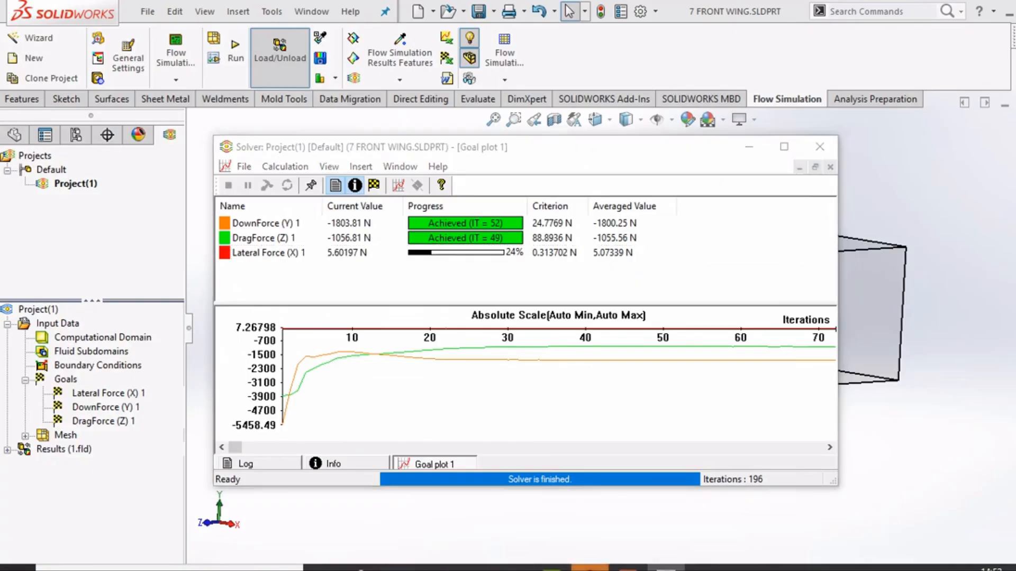
- Review the Lateral Force goal's 24% progress in the Solver window
click(269, 253)
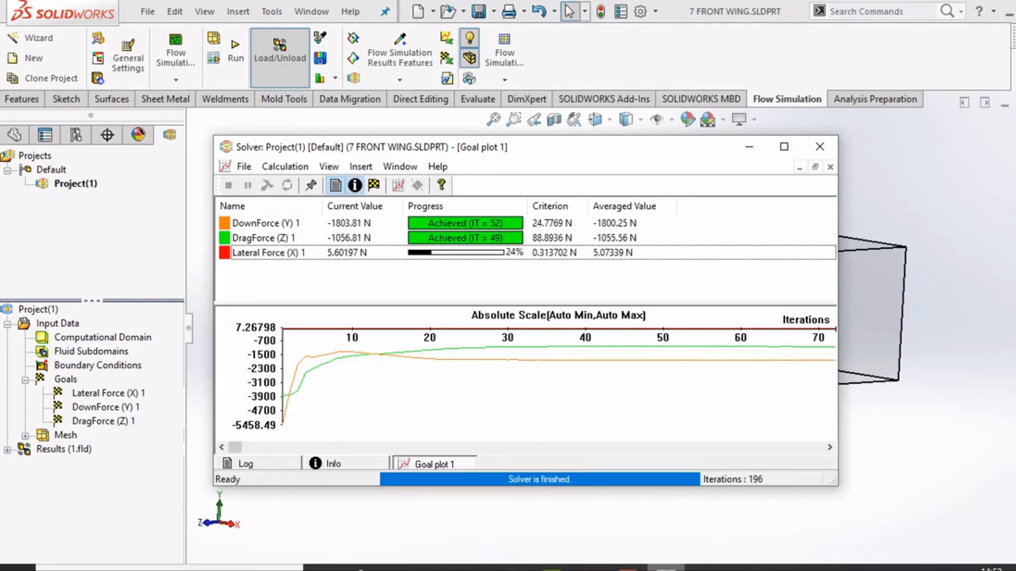
mouse_move(505, 365)
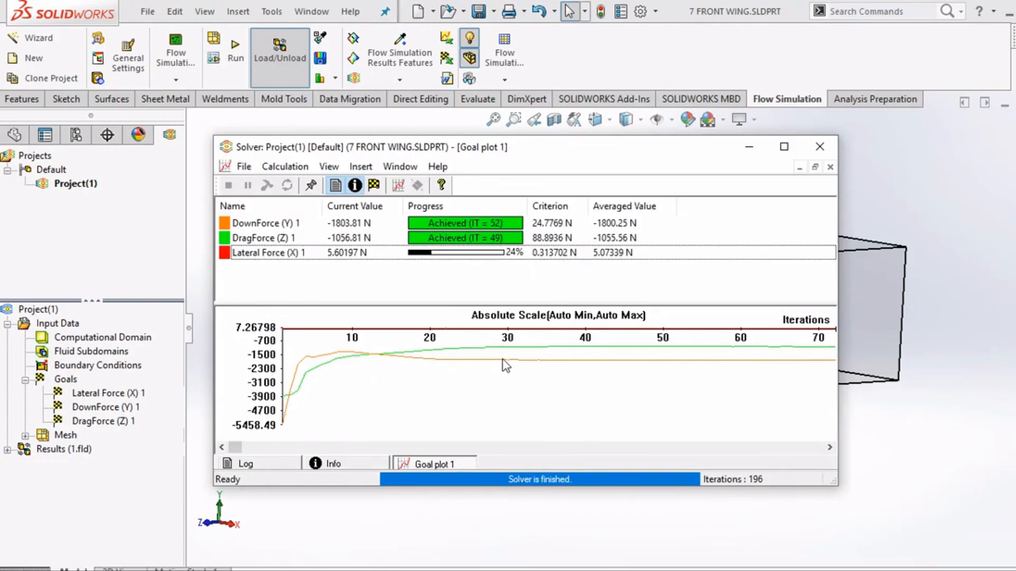
mouse_move(510, 363)
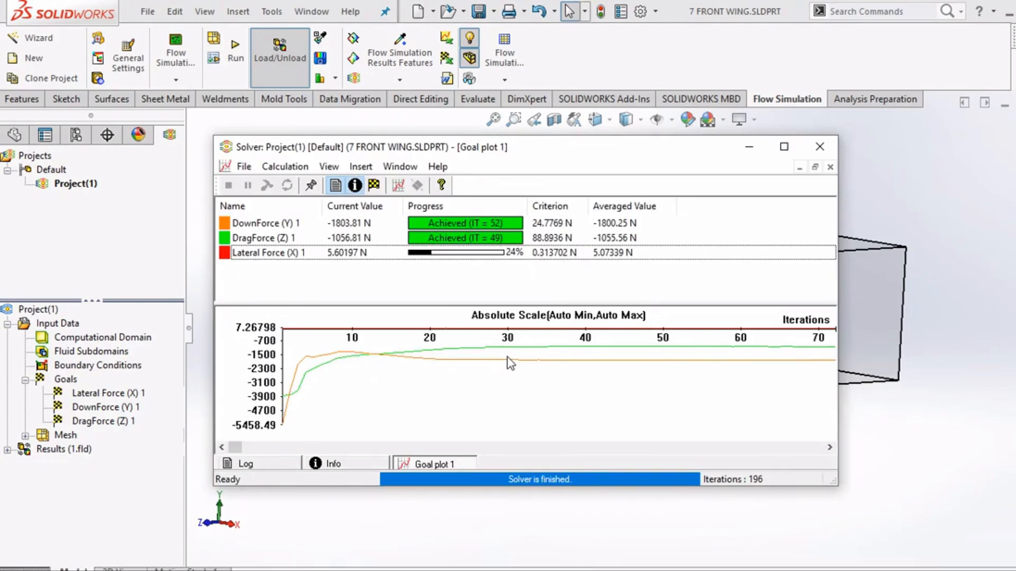
mouse_move(387, 294)
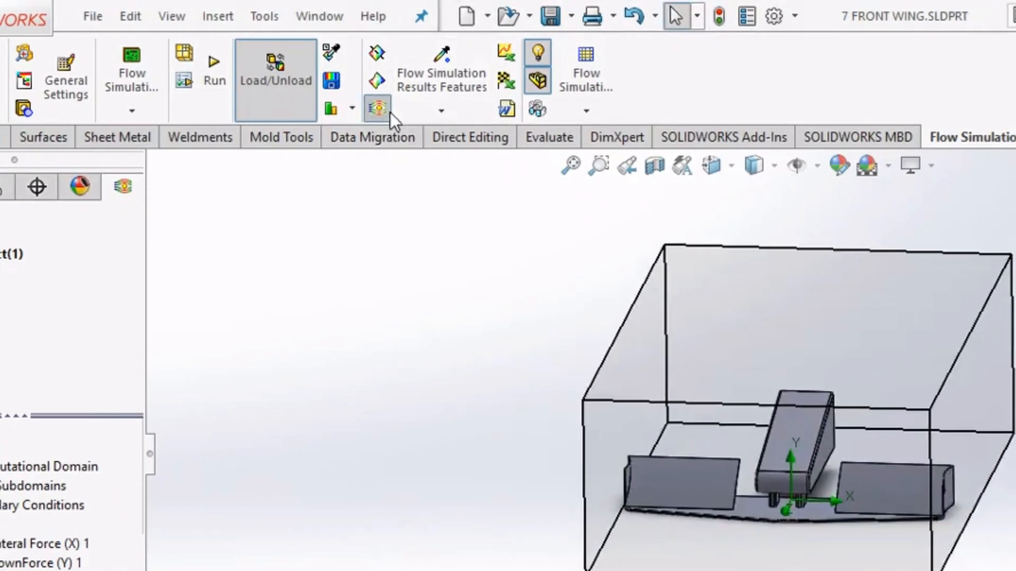
- Create flow trajectories from the wing faces, drawn as arrows coloured by pressure
click(376, 108)
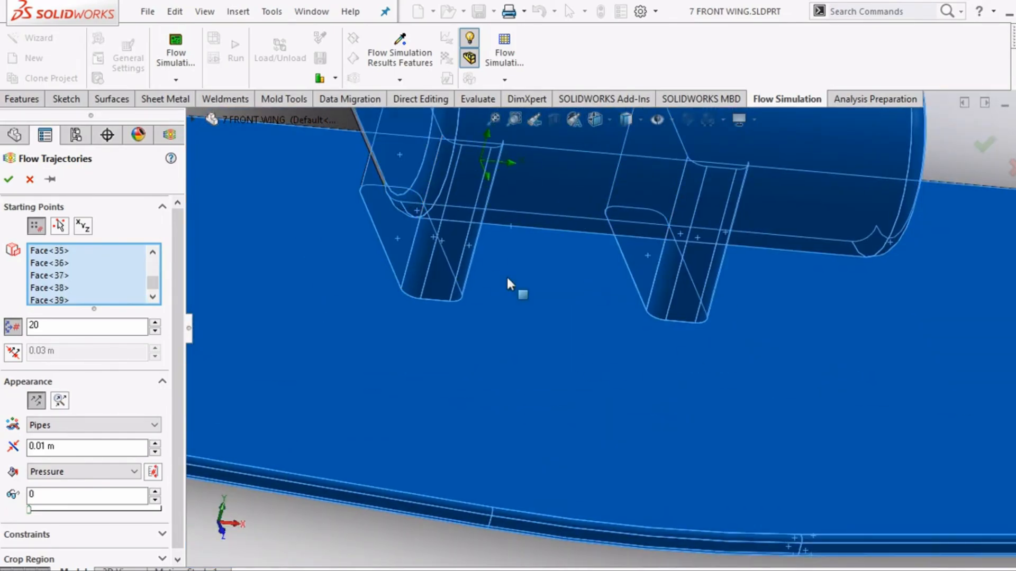
drag(512, 285, 476, 412)
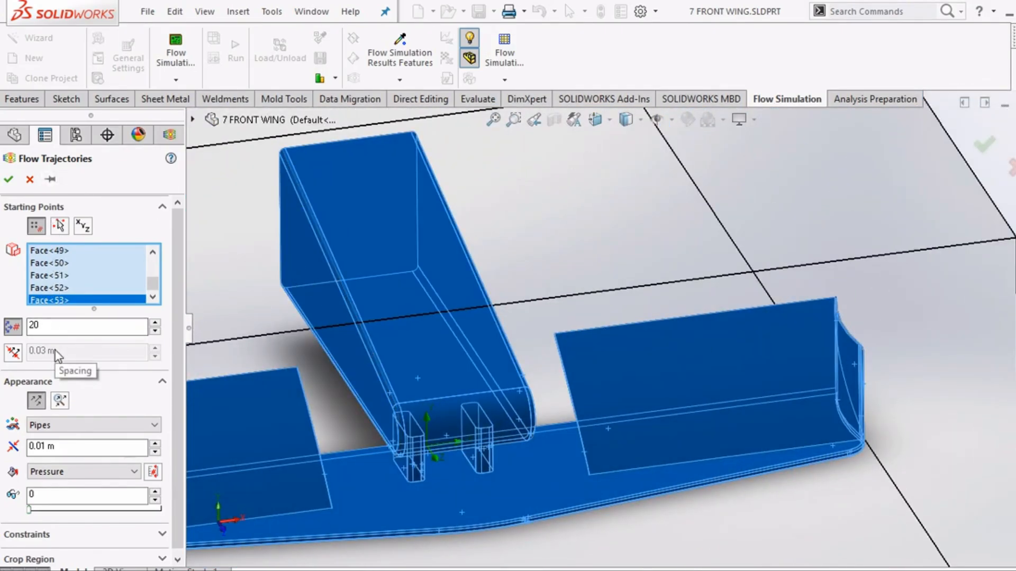
click(91, 425)
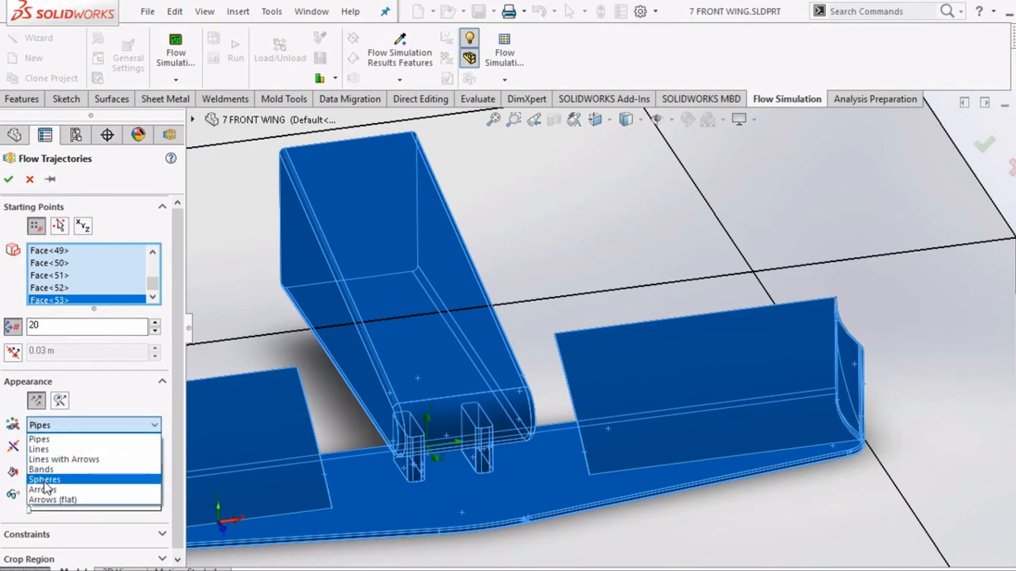
click(41, 489)
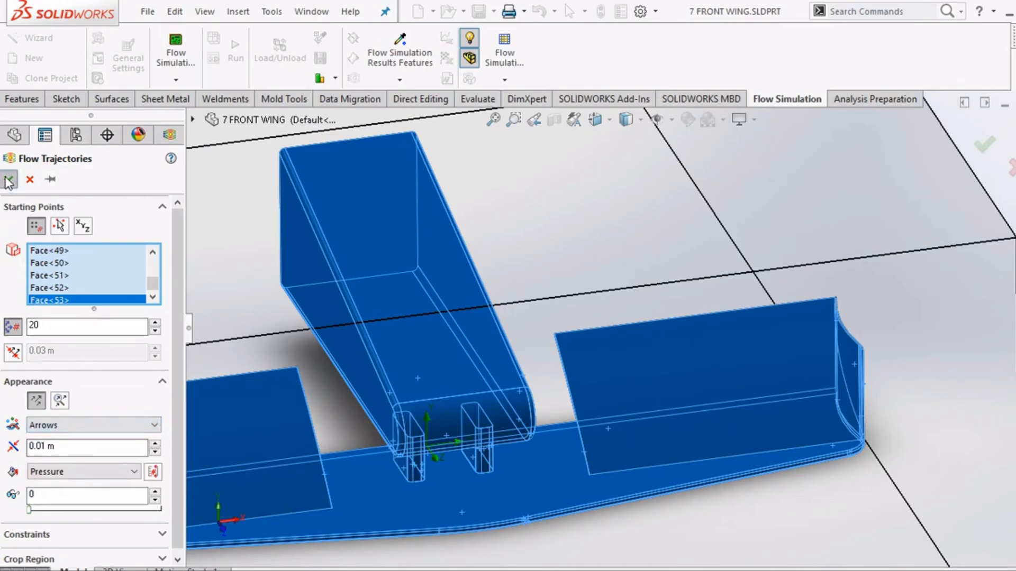
click(9, 180)
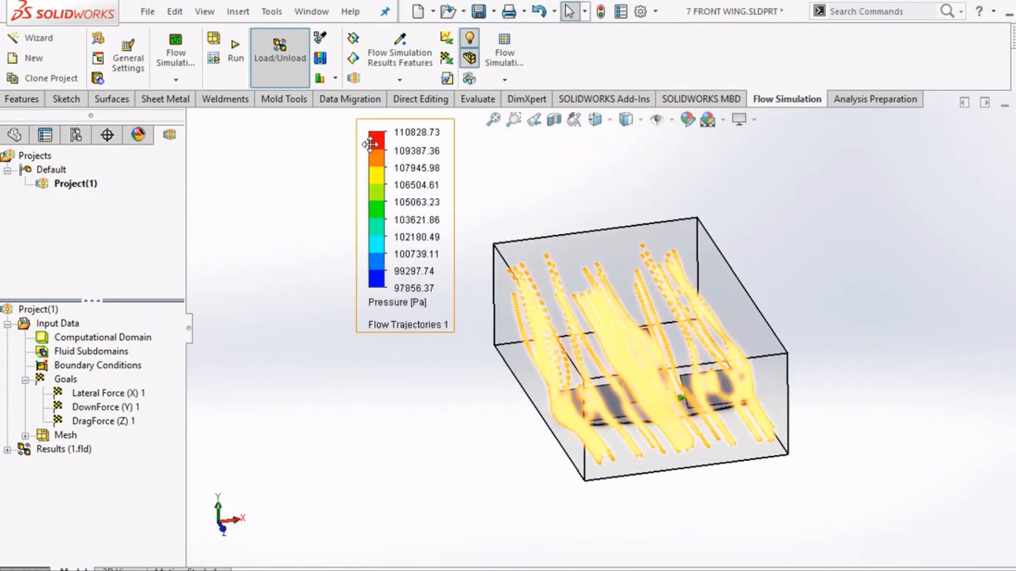
- Edit Flow Trajectories 1 and set the number of starting points to 100
click(110, 435)
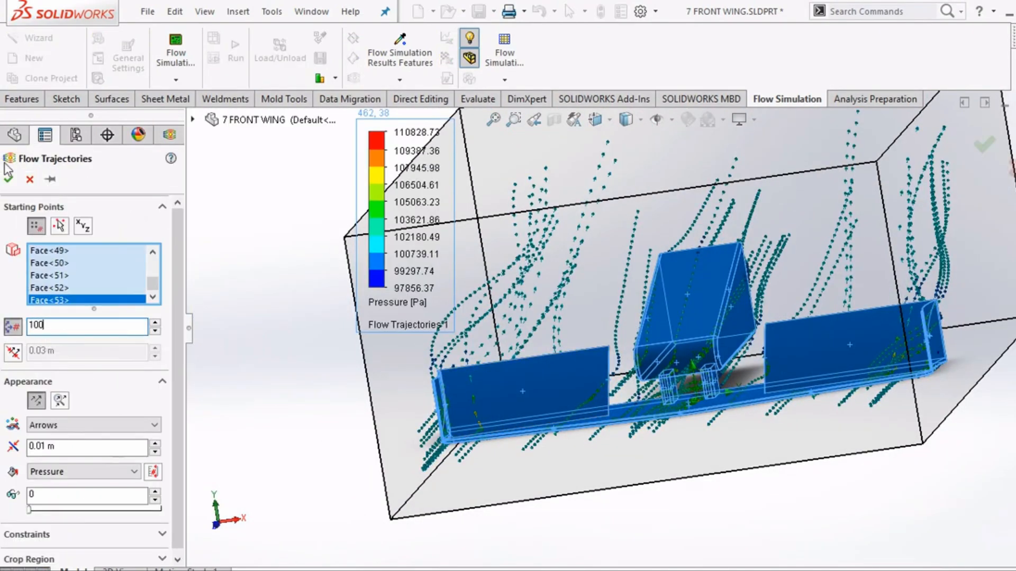
- Apply the 100 starting points and display Flow Trajectories 1 as pressure-coloured arrows around the wing
click(8, 179)
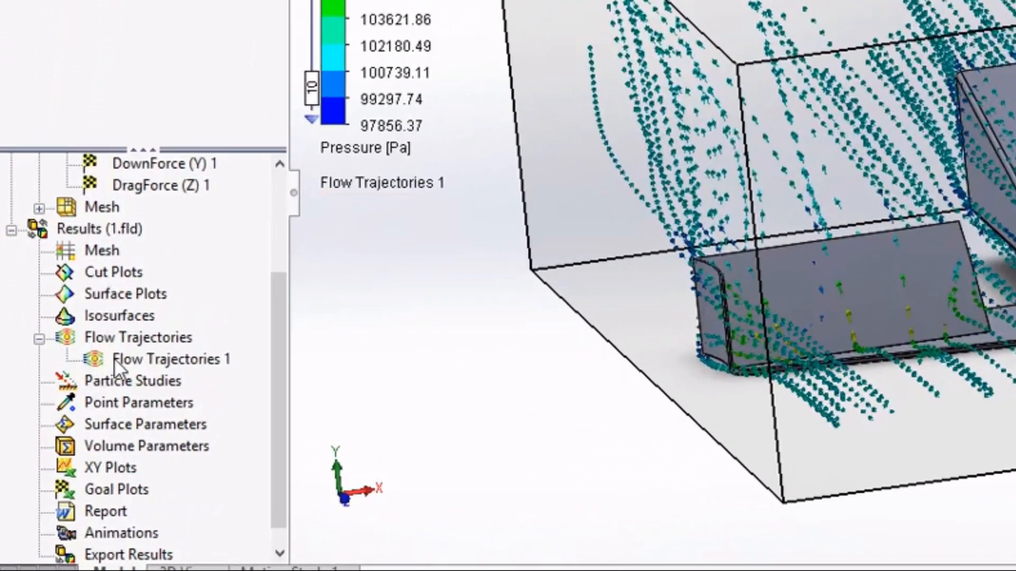
click(171, 358)
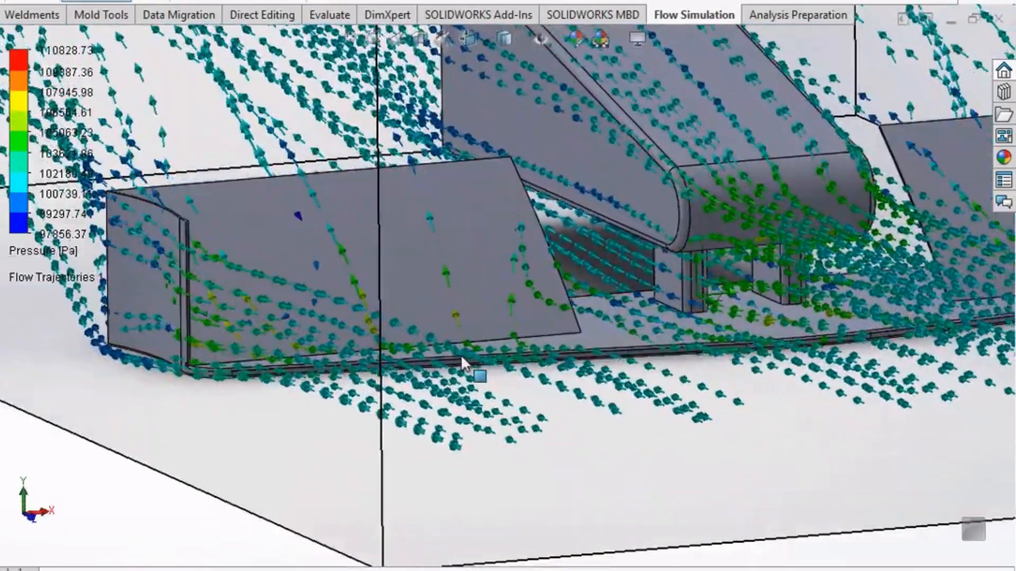
drag(463, 363, 418, 333)
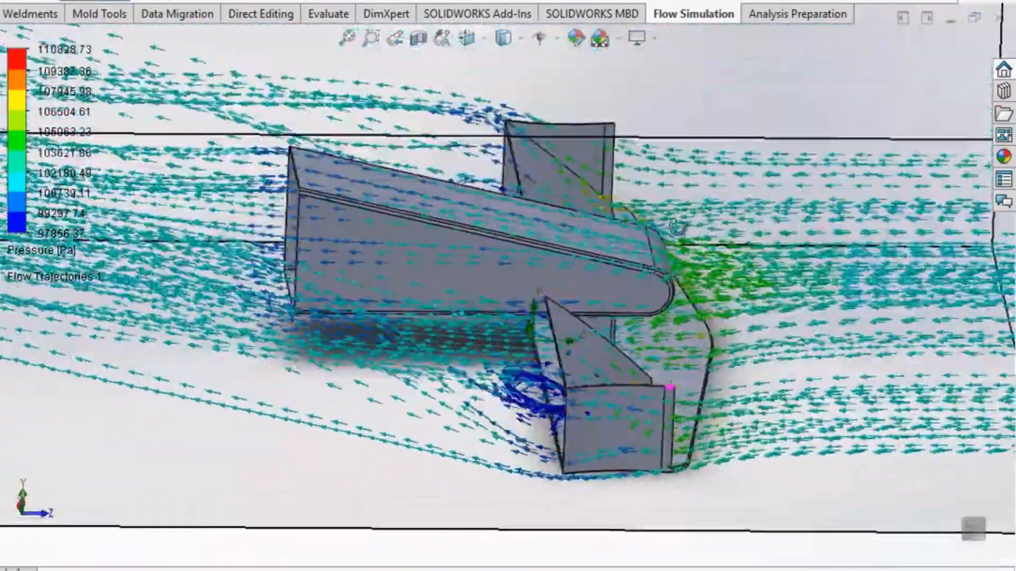
drag(654, 227, 690, 230)
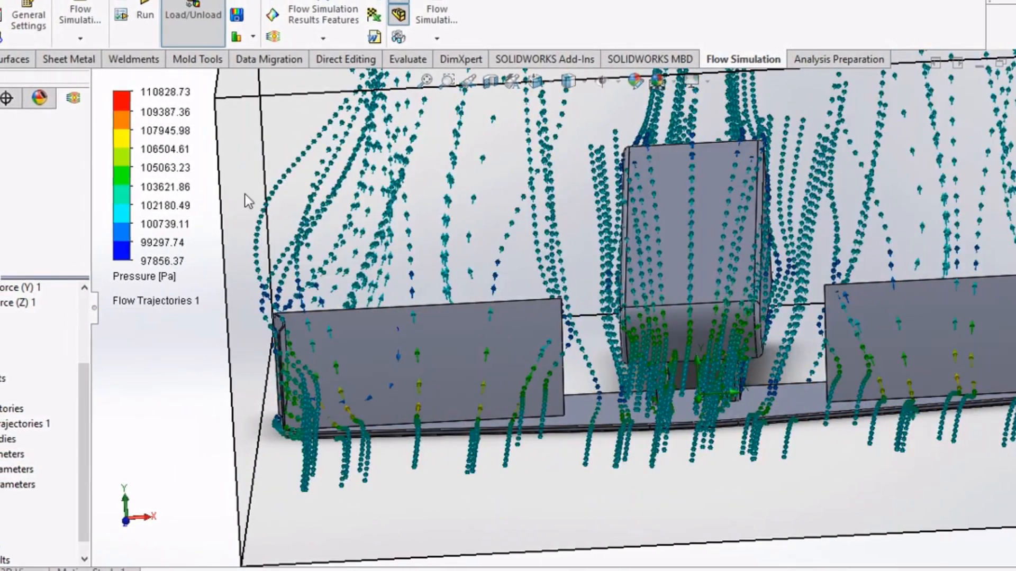
right_click(30, 423)
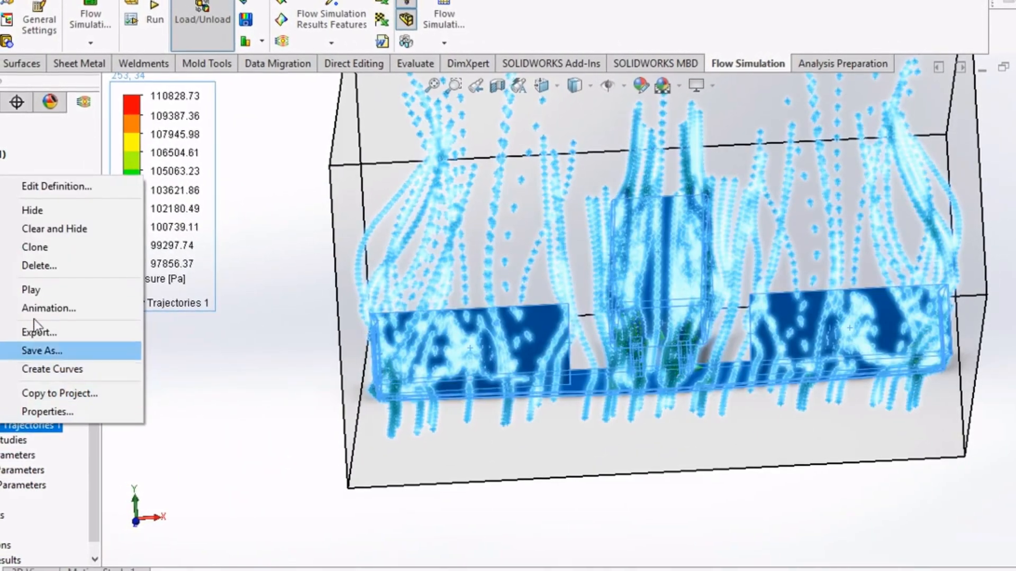